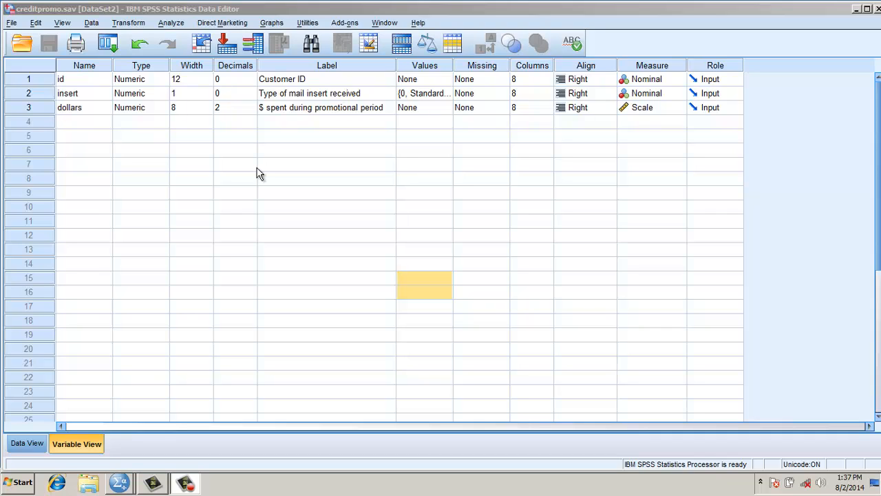
Step: Review the insert variable label, then show the creditpromo data values in Data View
click(319, 93)
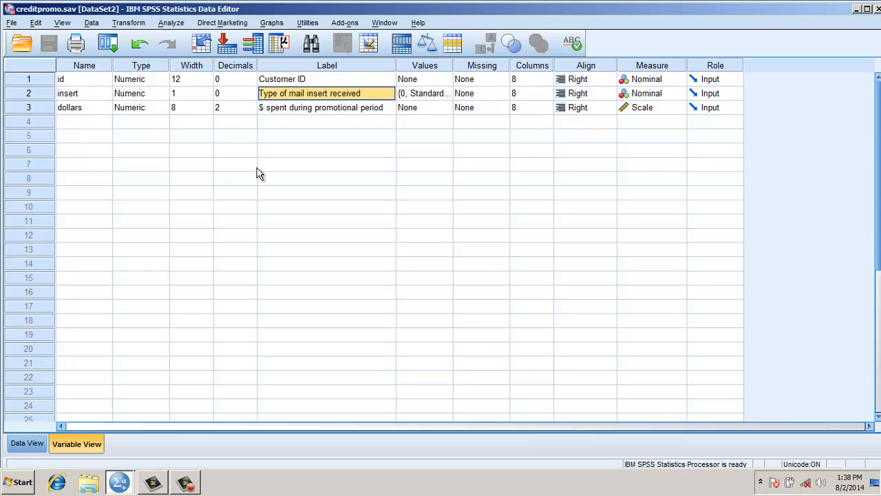
click(24, 444)
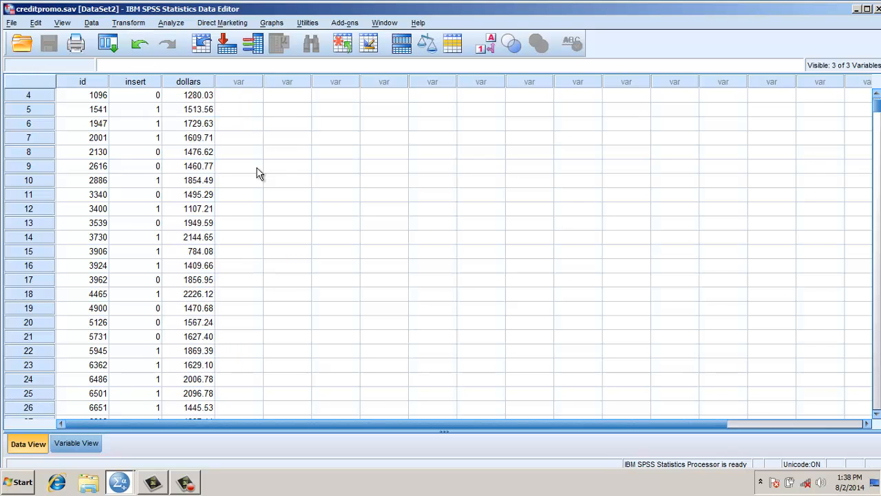
Step: Start an Independent-Samples T Test with dollars tested across the two insert groups
click(163, 23)
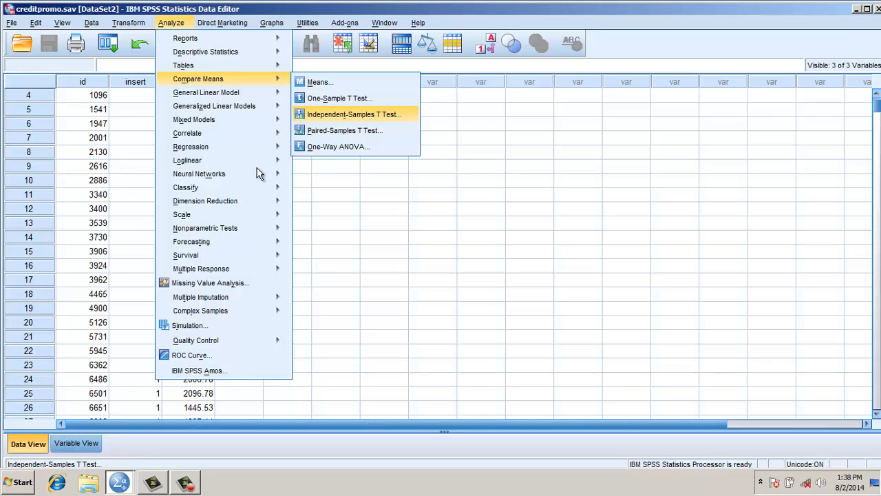
click(355, 114)
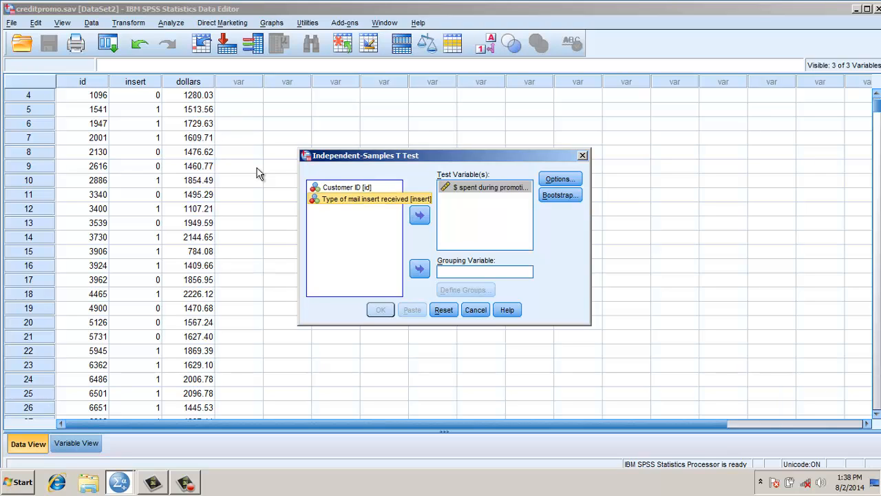
click(419, 268)
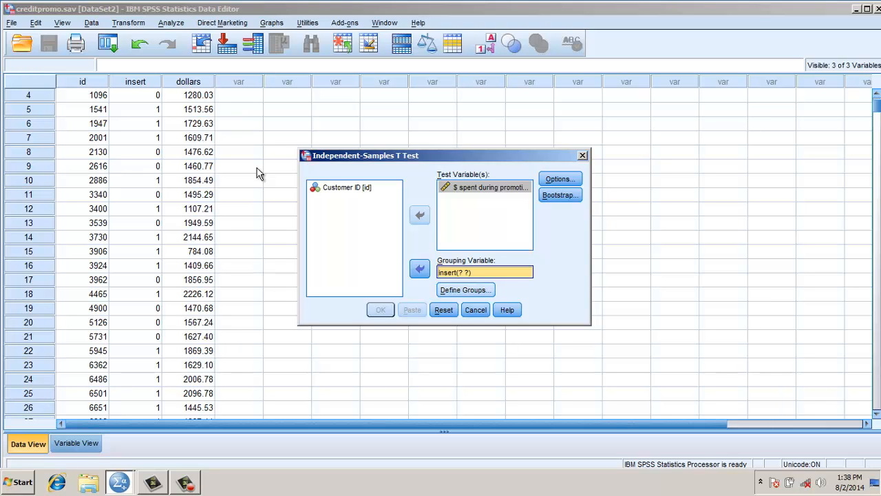
click(464, 290)
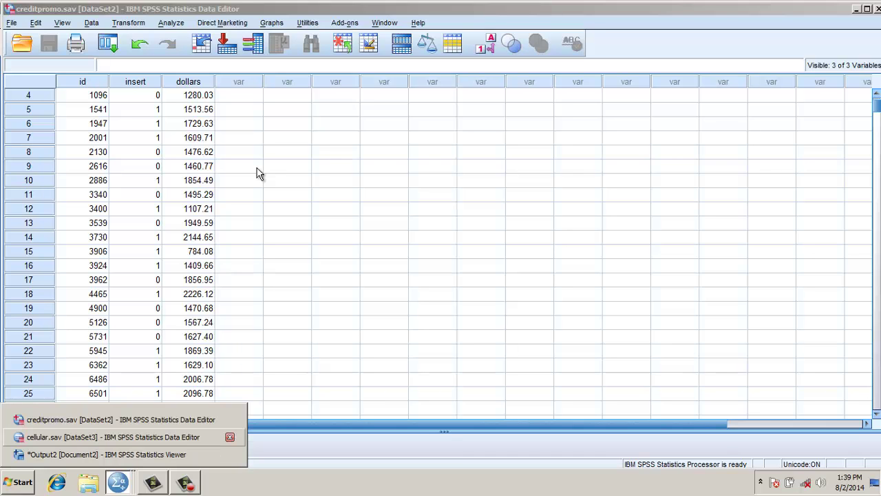
Step: Show the Output2 Viewer with the Group Statistics and Independent Samples Test tables
click(100, 455)
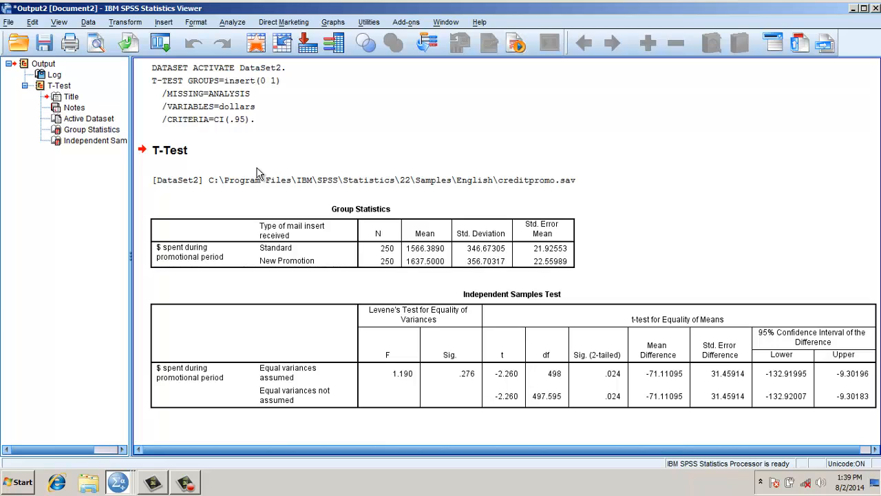
click(360, 241)
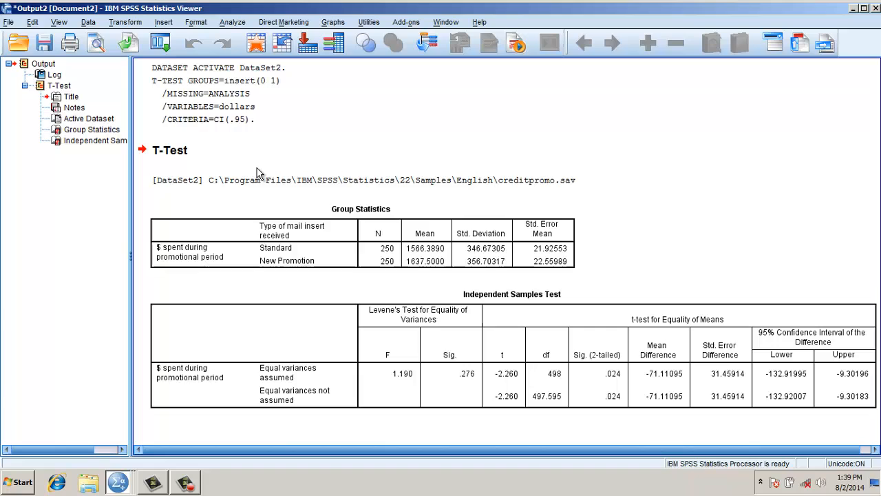
click(448, 373)
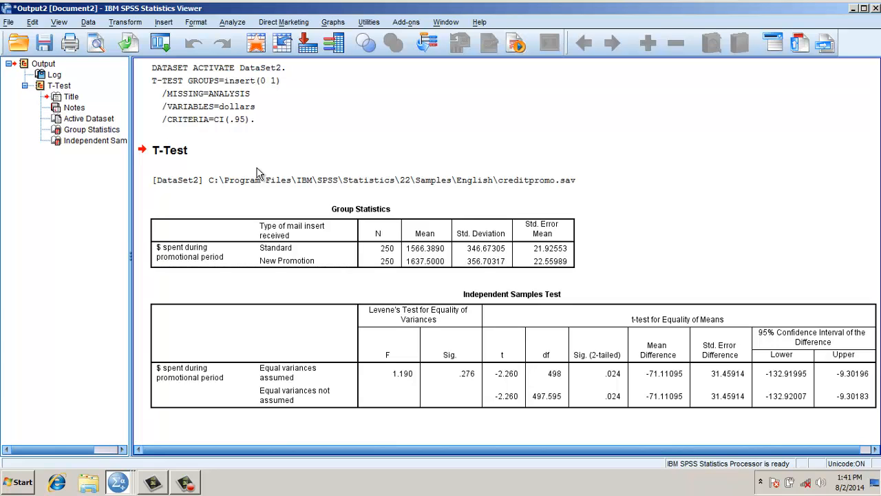
click(511, 358)
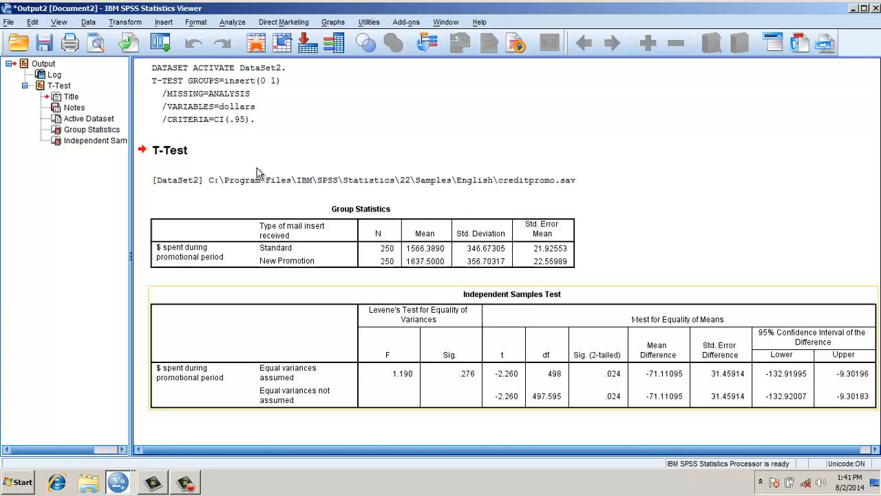
mouse_move(625, 393)
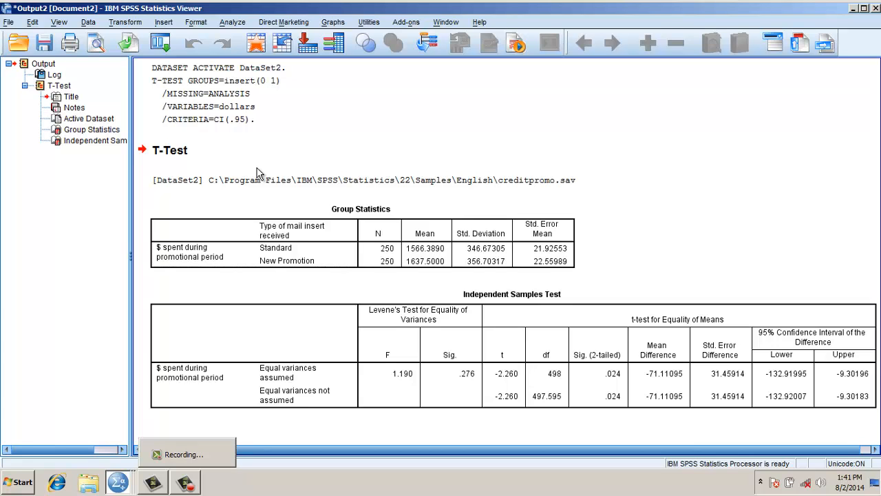
click(115, 481)
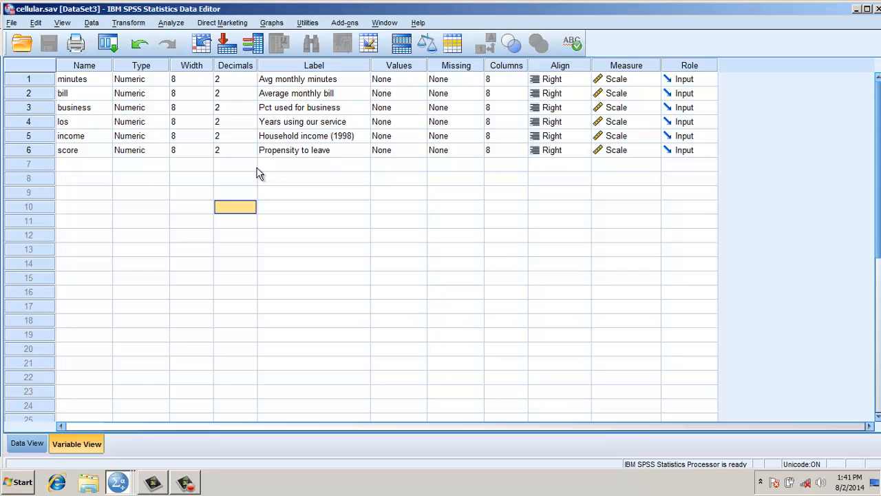
Step: Review the cellular minutes and score values in Data View, then list the Analyze menu
click(76, 79)
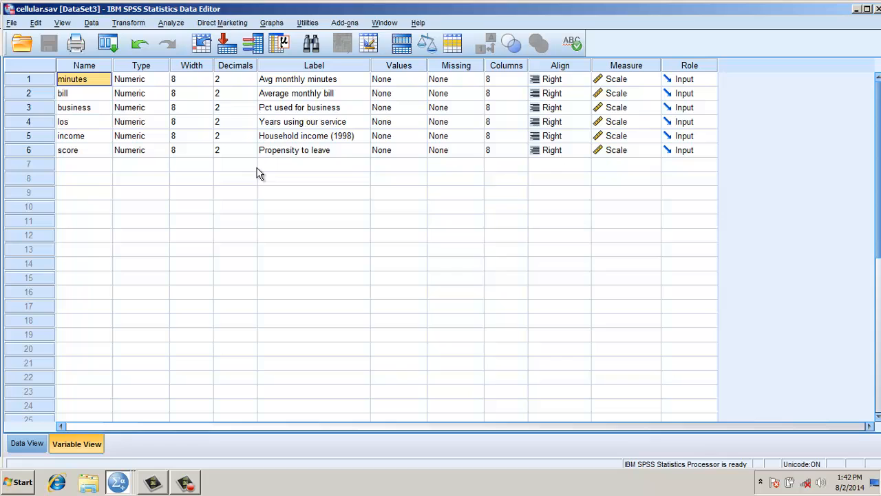
click(27, 444)
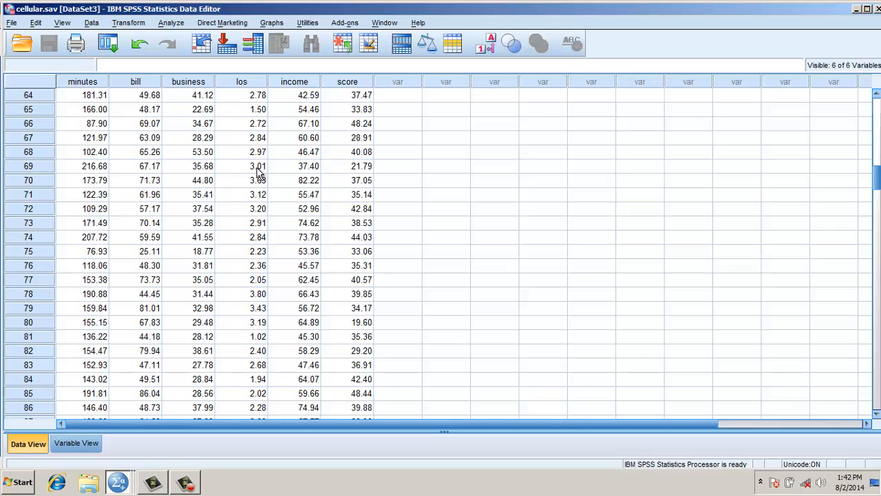
click(87, 95)
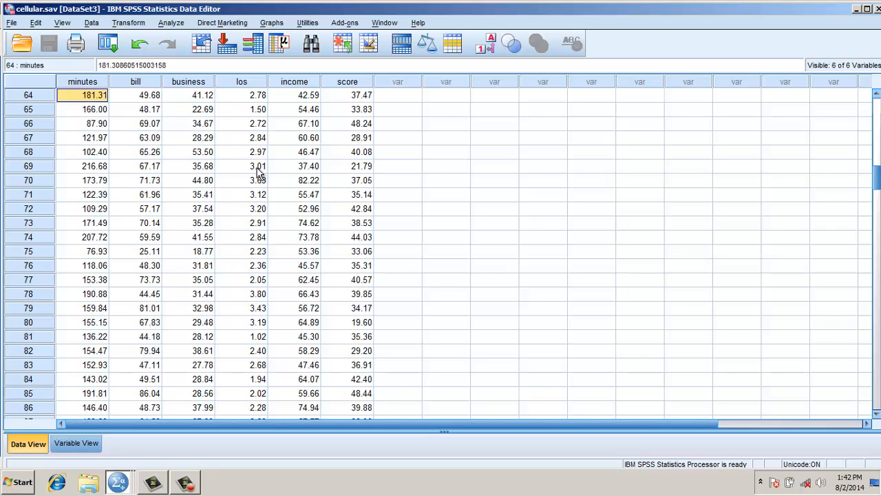
click(347, 95)
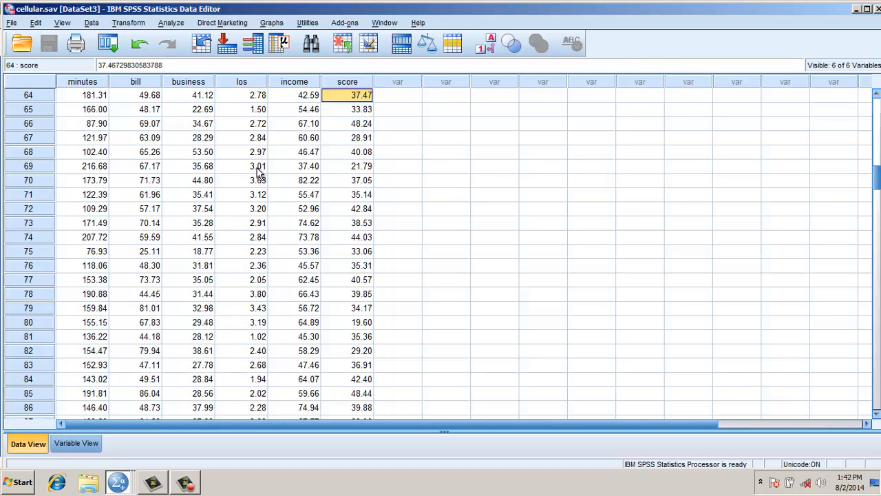
click(171, 23)
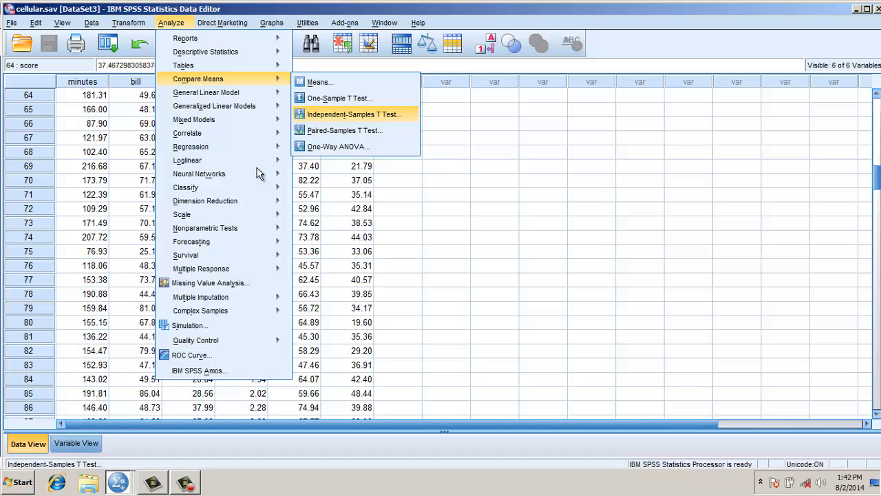
Step: Test average monthly minutes grouped by score with a cut point of 50
click(355, 113)
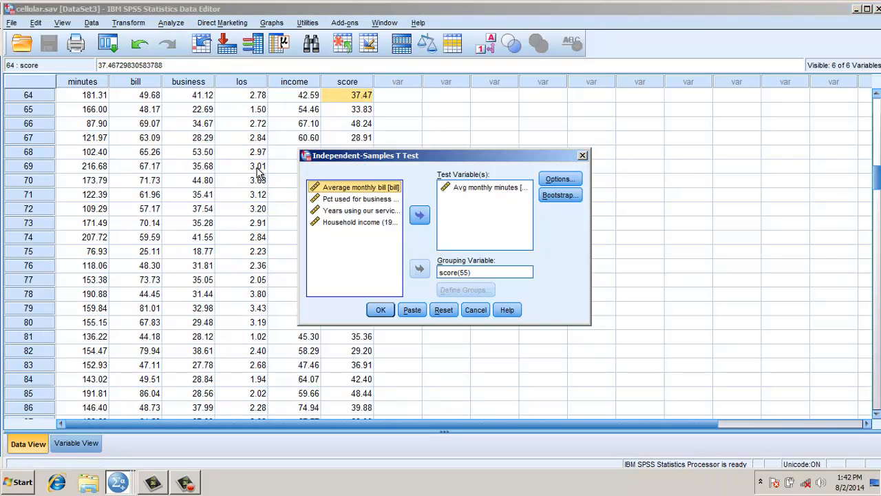
click(485, 187)
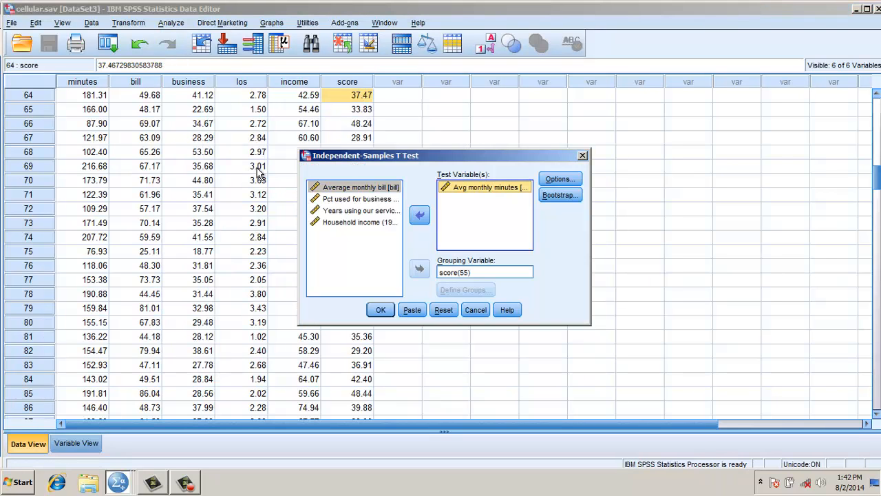
click(485, 271)
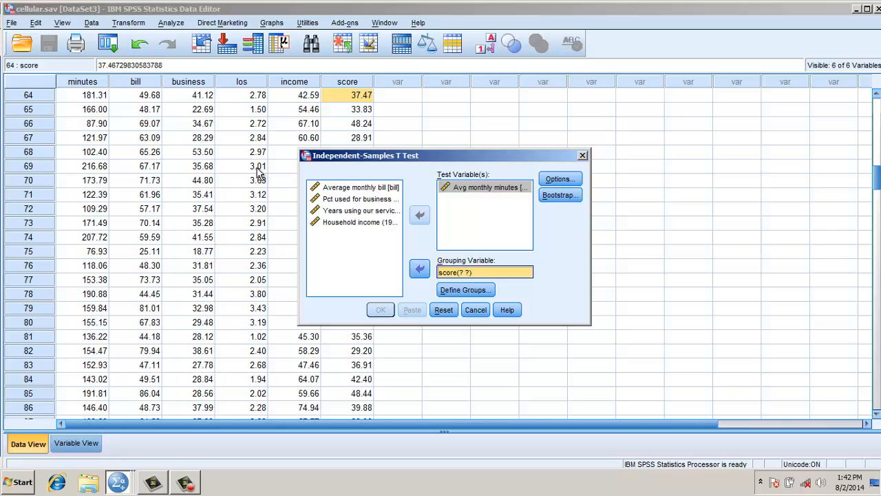
click(464, 289)
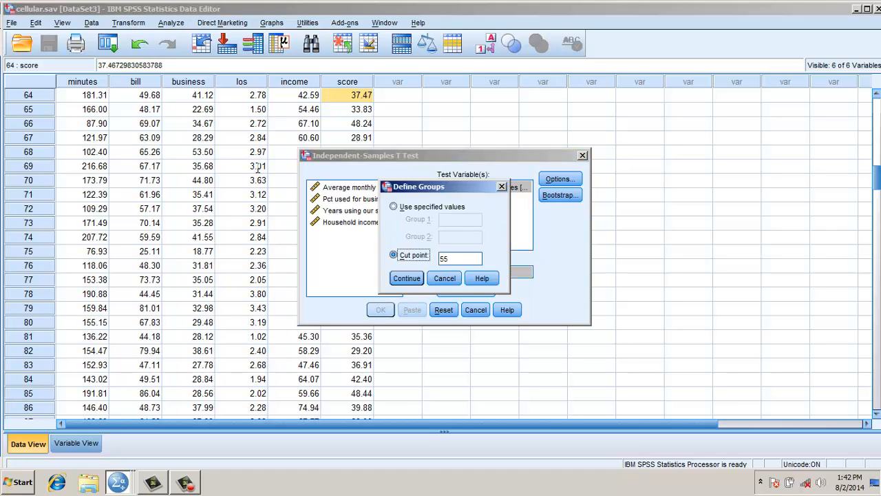
click(460, 258)
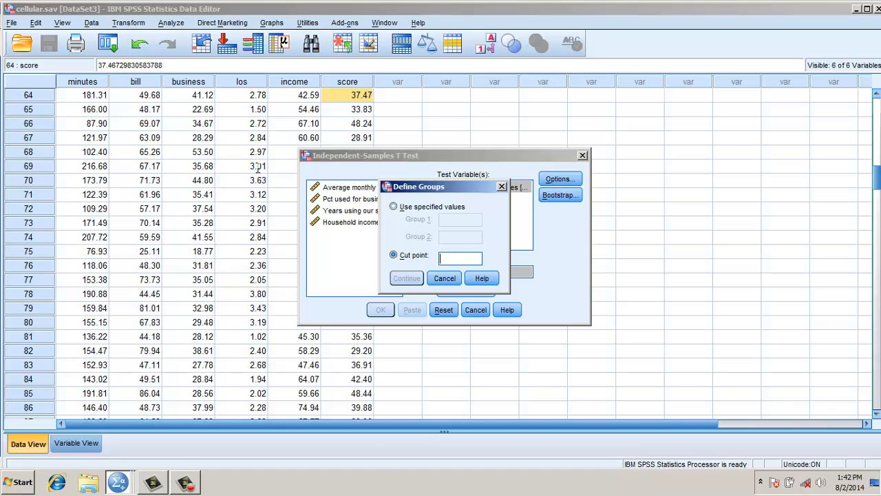
text(5)
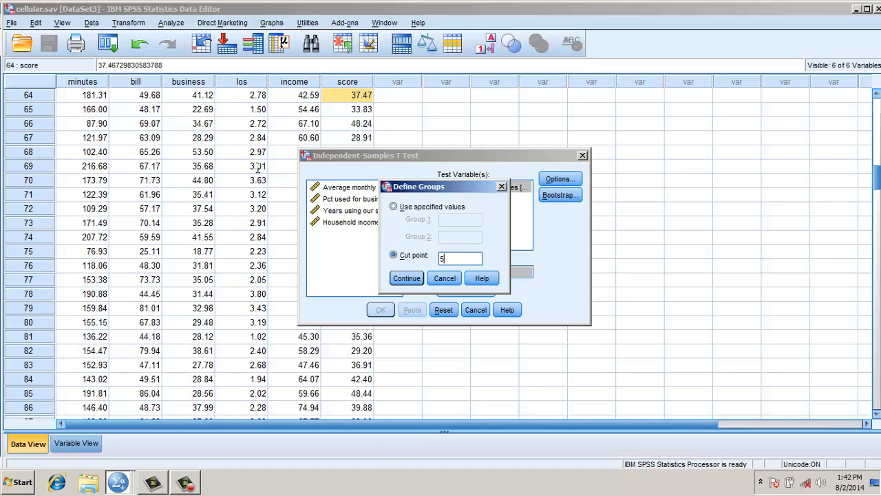
text(0)
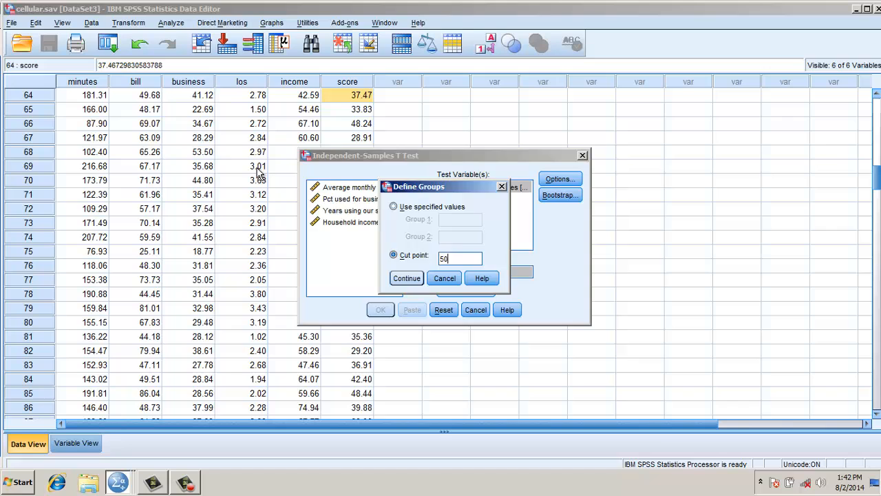